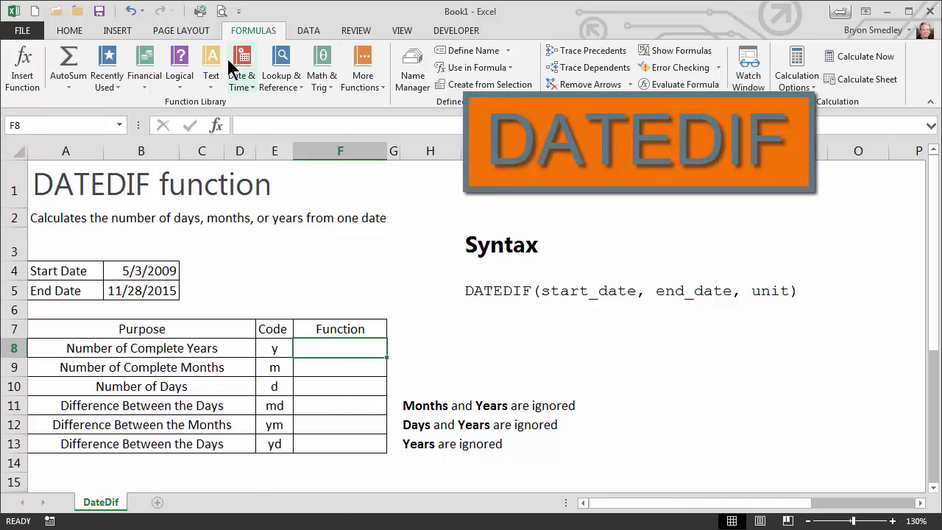
# Step: Start typing a =date function in an empty cell
pyautogui.click(241, 66)
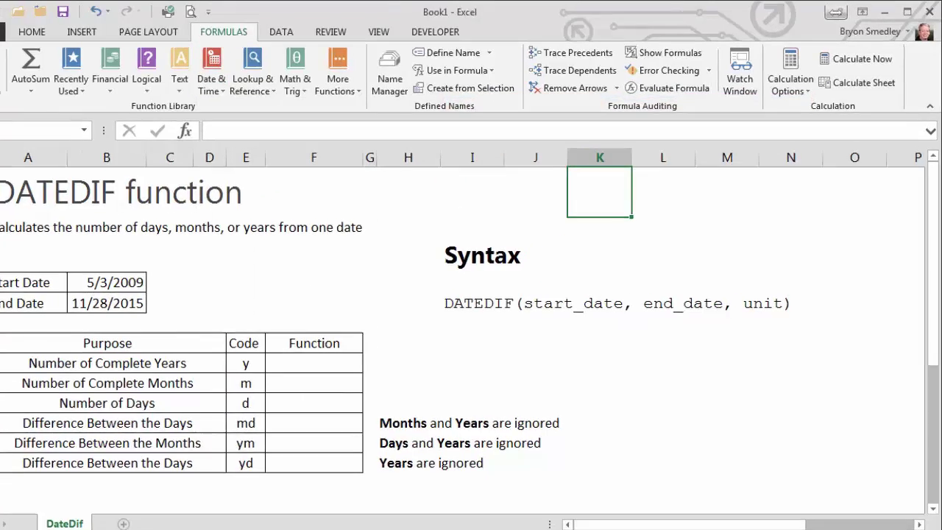
pyautogui.write('=d')
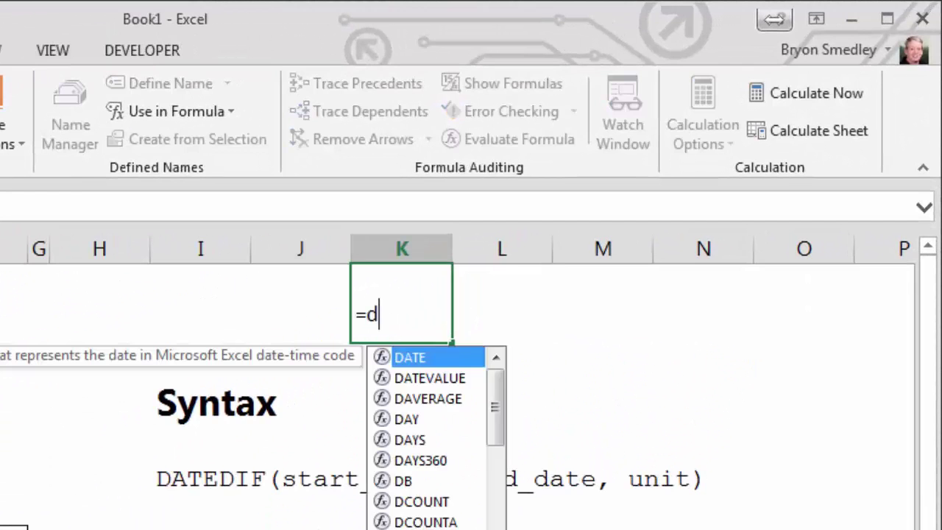
pyautogui.write('ate')
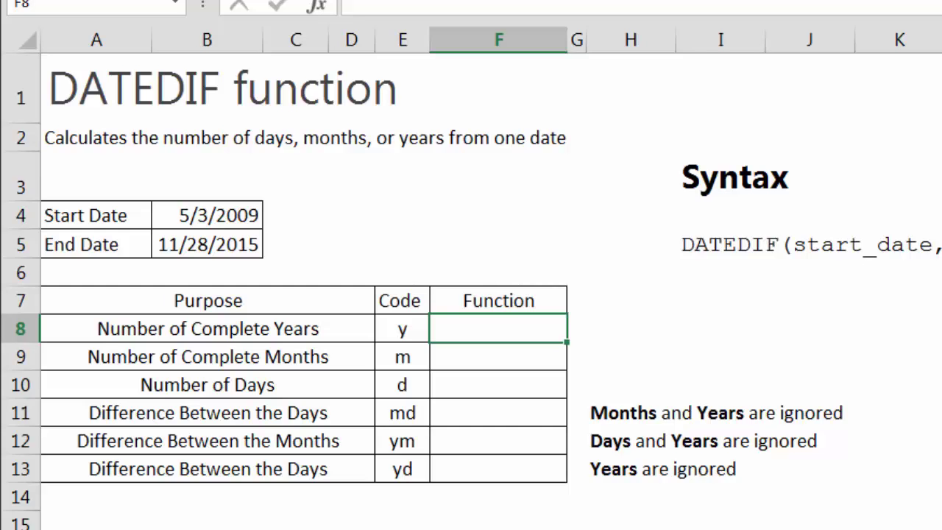
# Step: Enter a DATEDIF formula in F8 using start date B4, end date B5 and "y"
pyautogui.write('=')
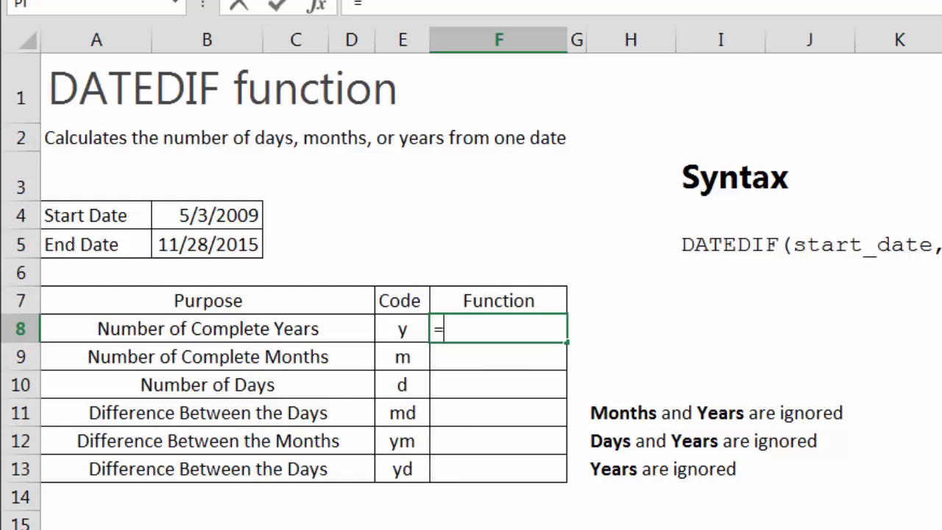
pyautogui.write('Datedif(')
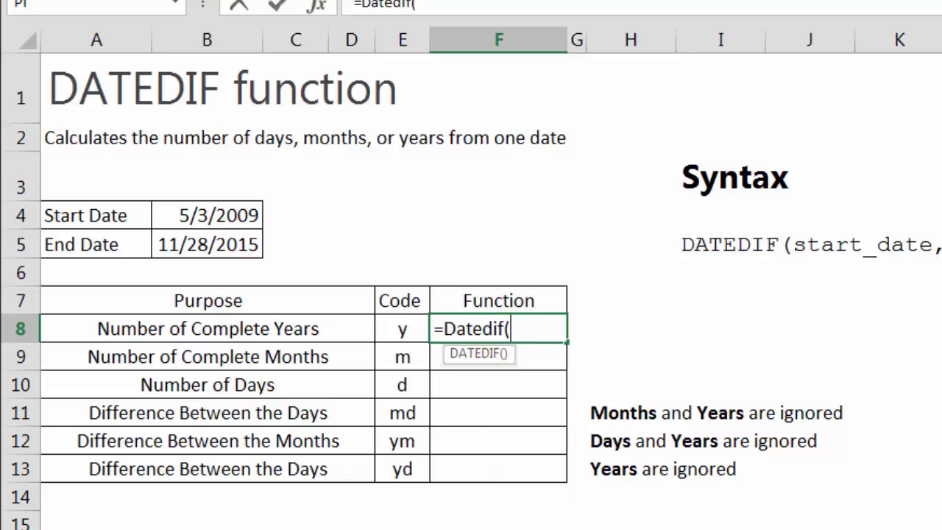
pyautogui.moveTo(210, 215)
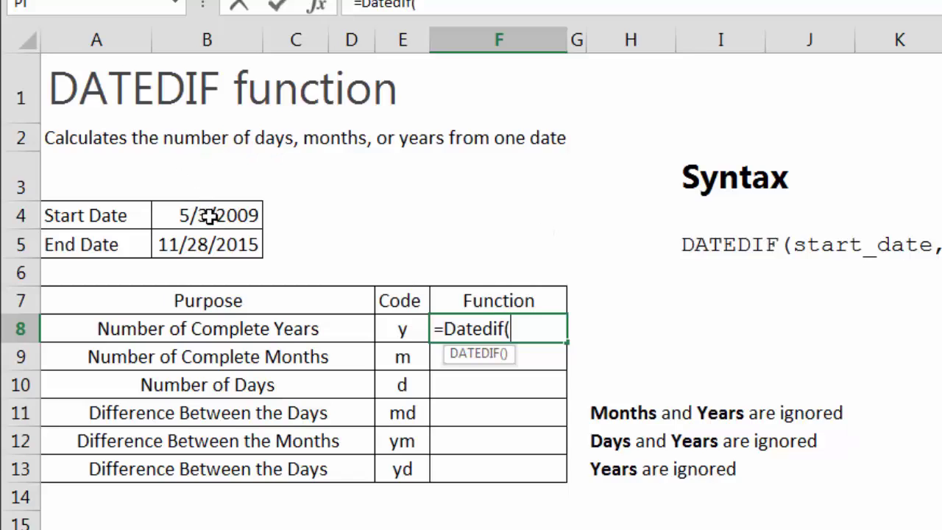
pyautogui.click(206, 215)
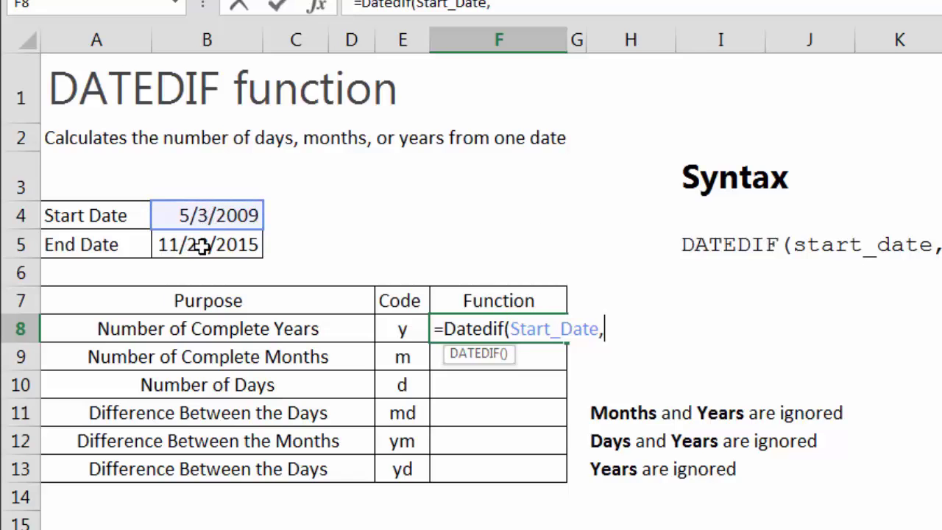
pyautogui.click(206, 244)
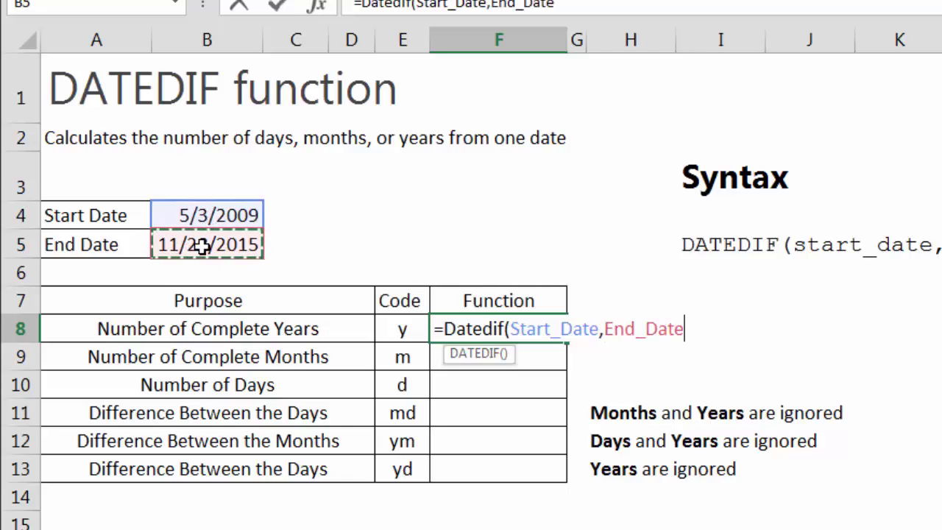
pyautogui.write(',"')
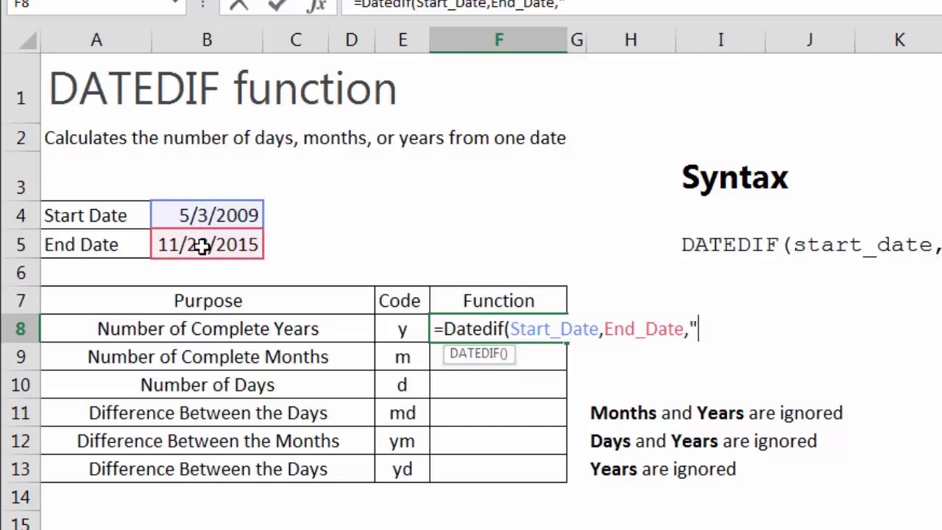
pyautogui.write('y"')
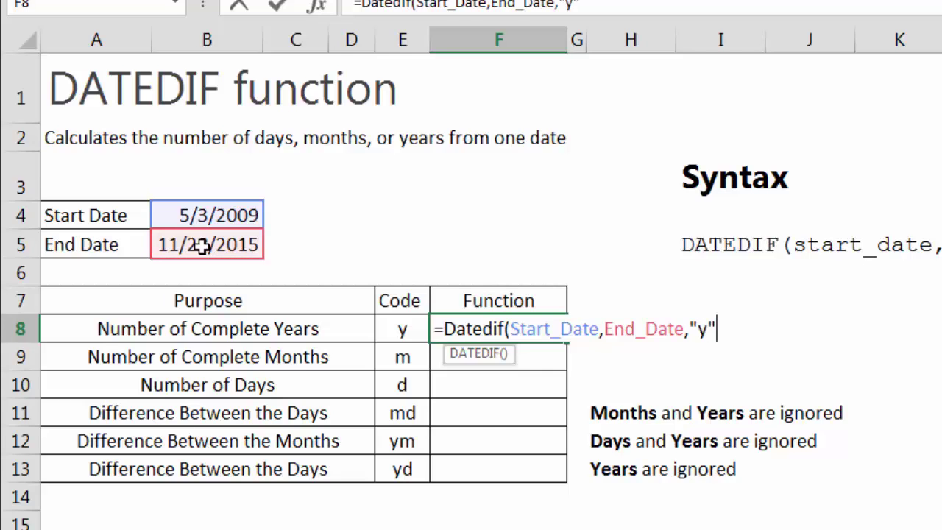
pyautogui.write(')')
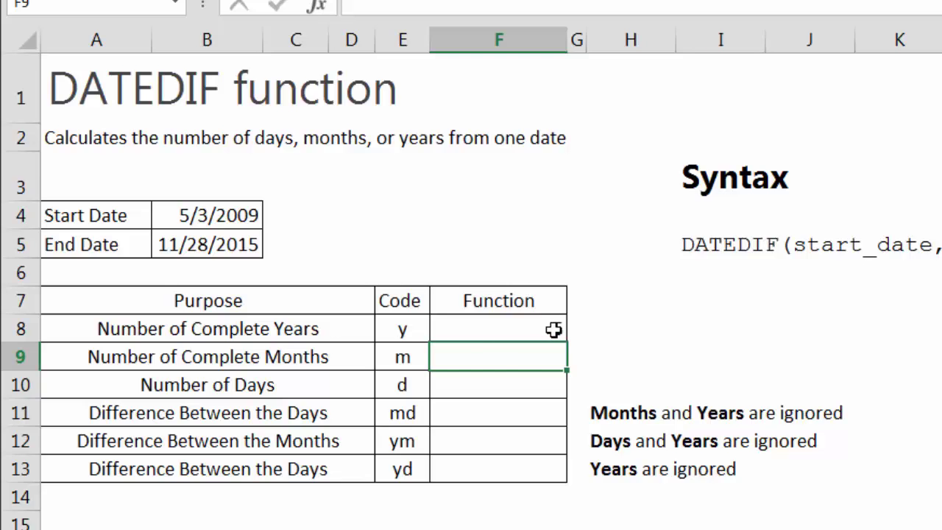
# Step: Change F8 to =DATEDIF(Start_Date,End_Date,E8) so it returns 6 years
pyautogui.write('=DATEDIF(Start_Date,End_Date,"y")')
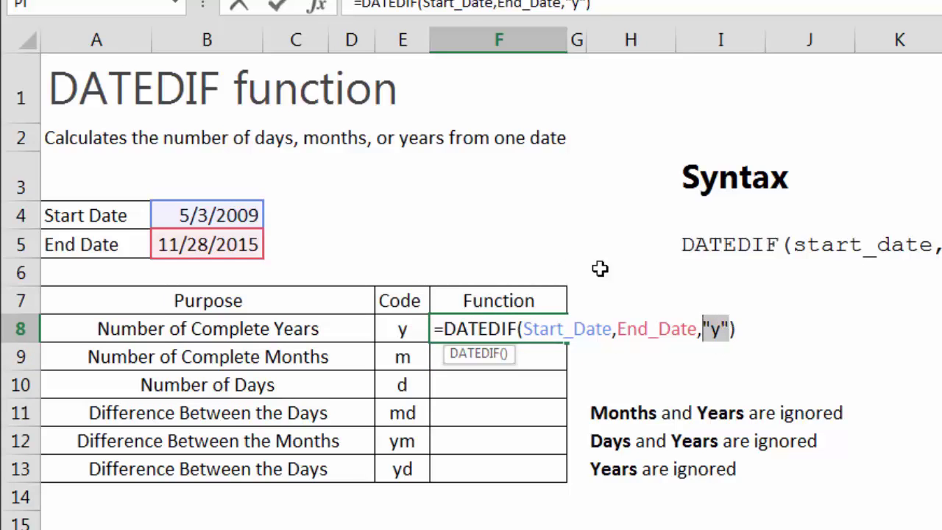
pyautogui.click(402, 328)
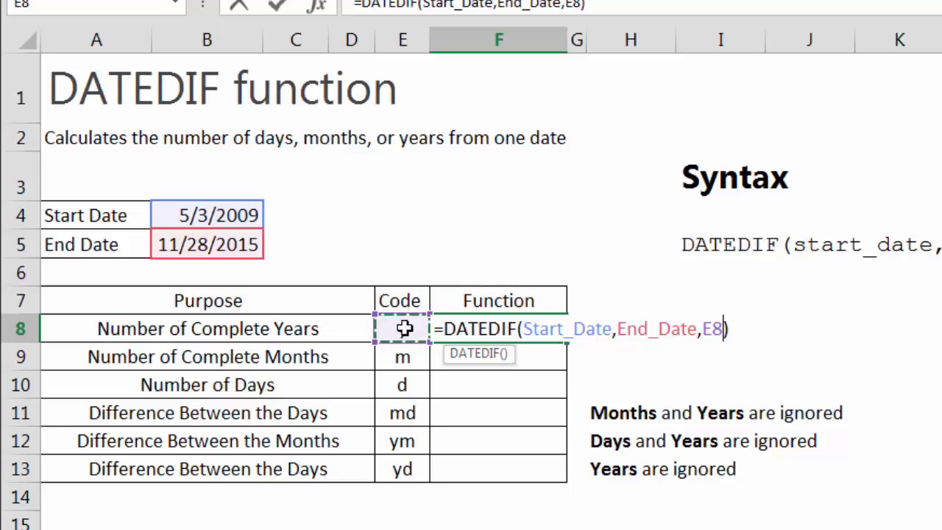
pyautogui.write('y')
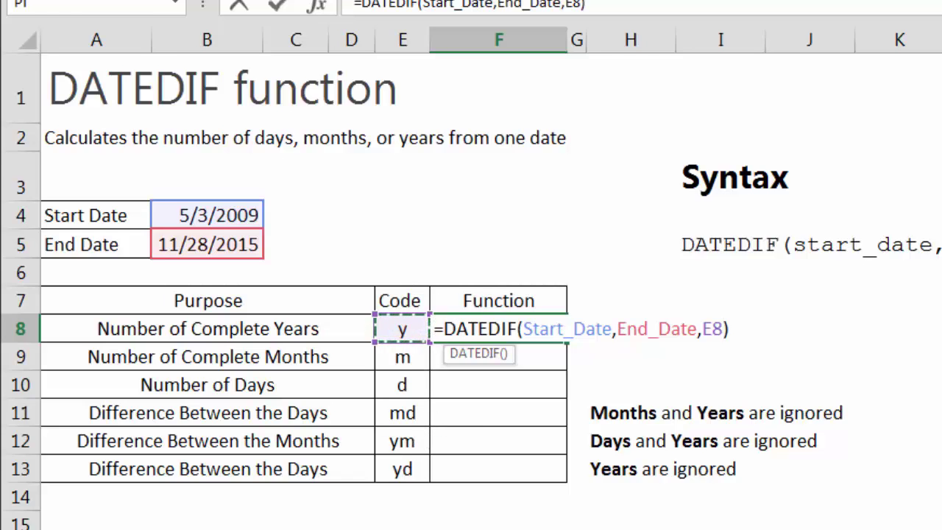
pyautogui.press('enter')
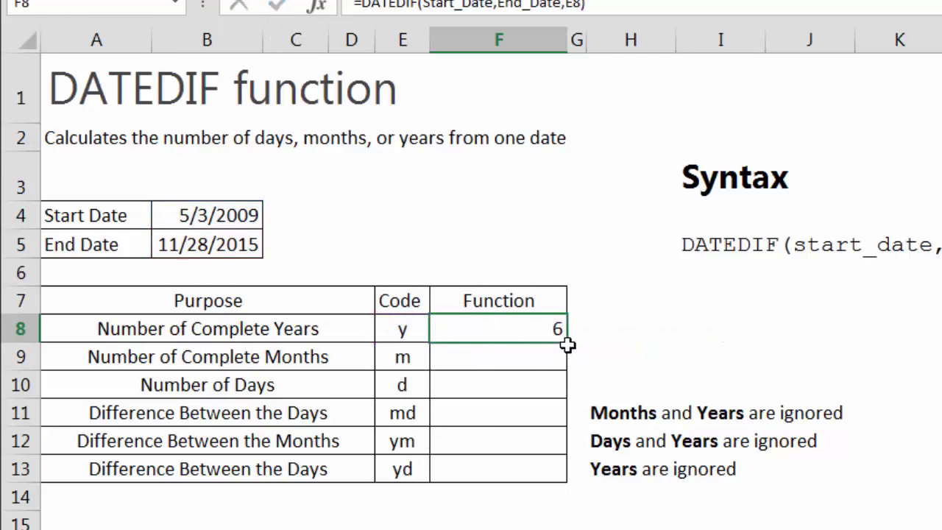
# Step: Fill the F8 formula down to F13 and check the results in F10 and F11
pyautogui.click(631, 328)
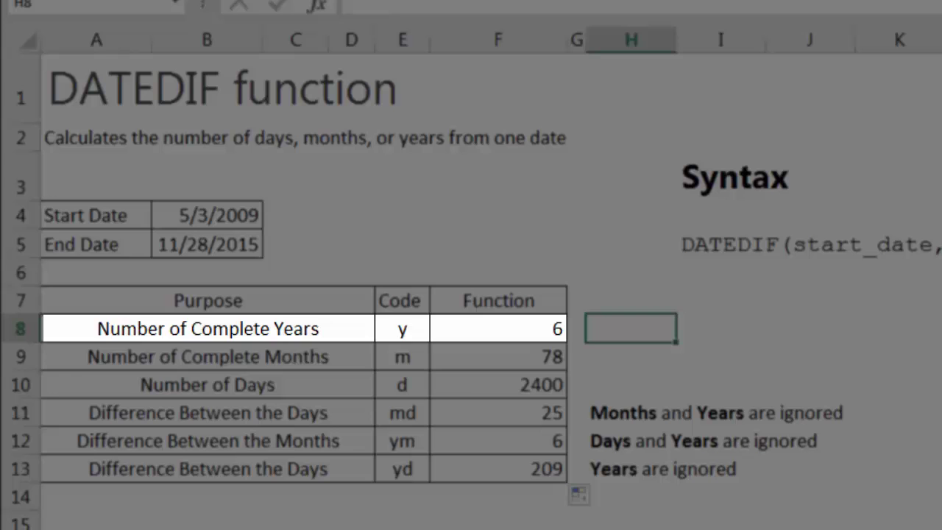
pyautogui.click(498, 356)
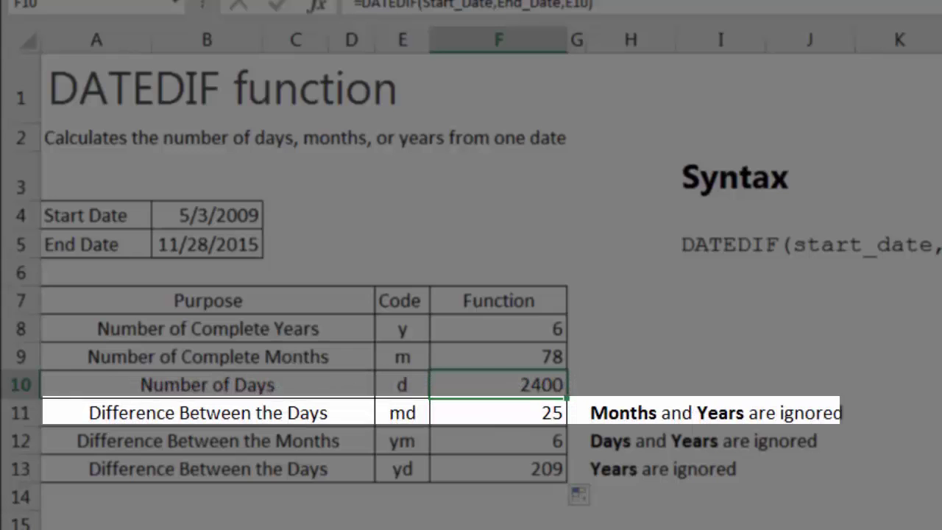
pyautogui.click(498, 412)
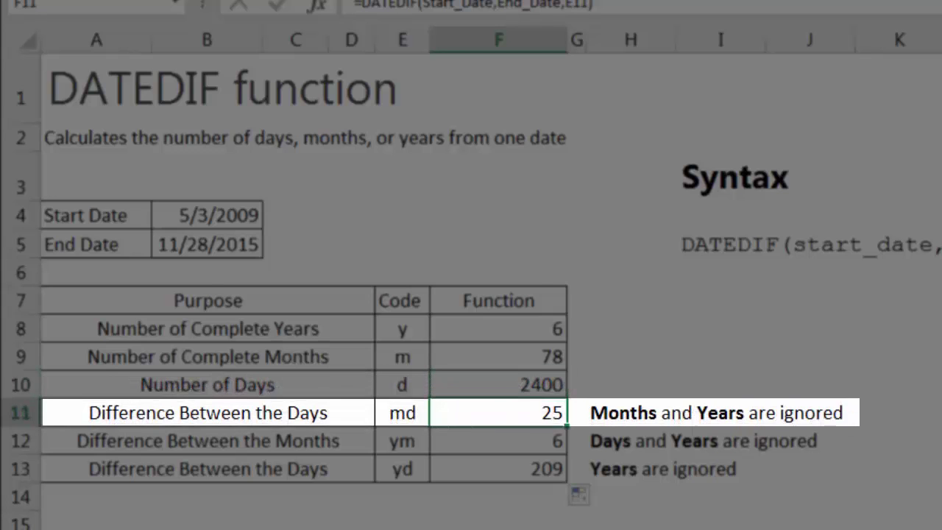